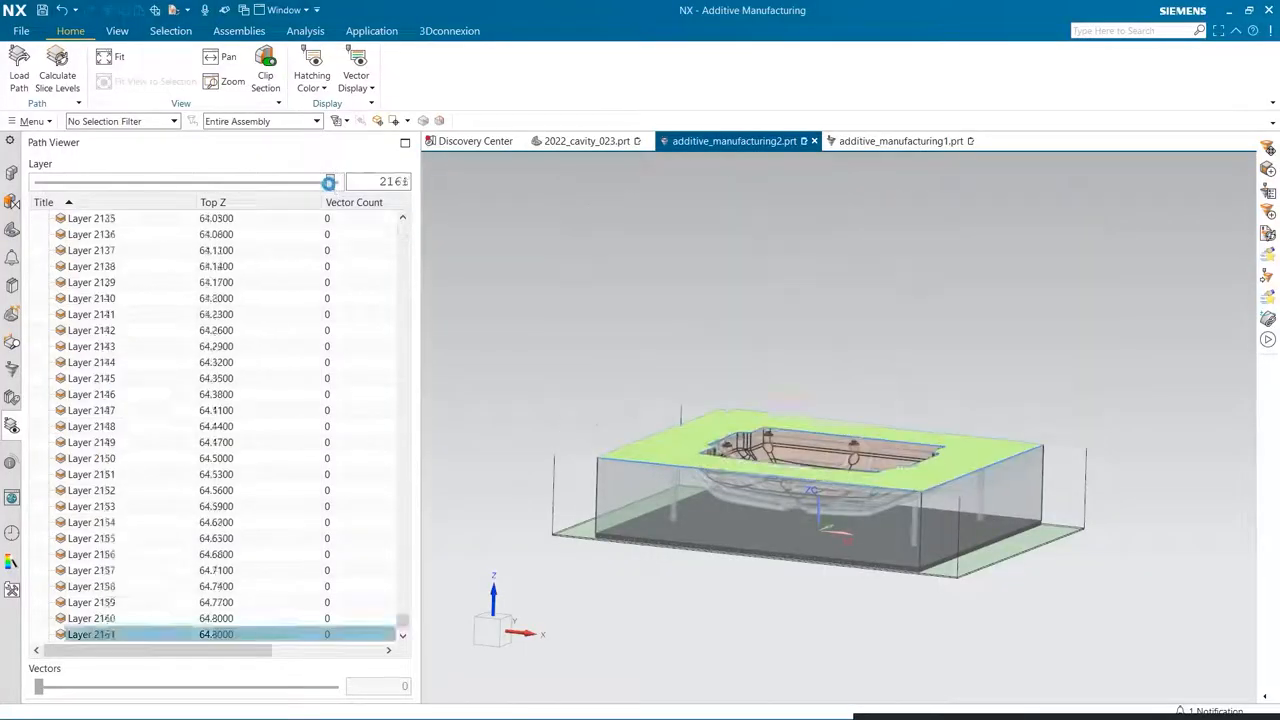
# Step: Drag the layer slider from 2161 back to layer 1413 (Top Z 43.39)
pyautogui.moveTo(328, 181); pyautogui.dragTo(225, 181)
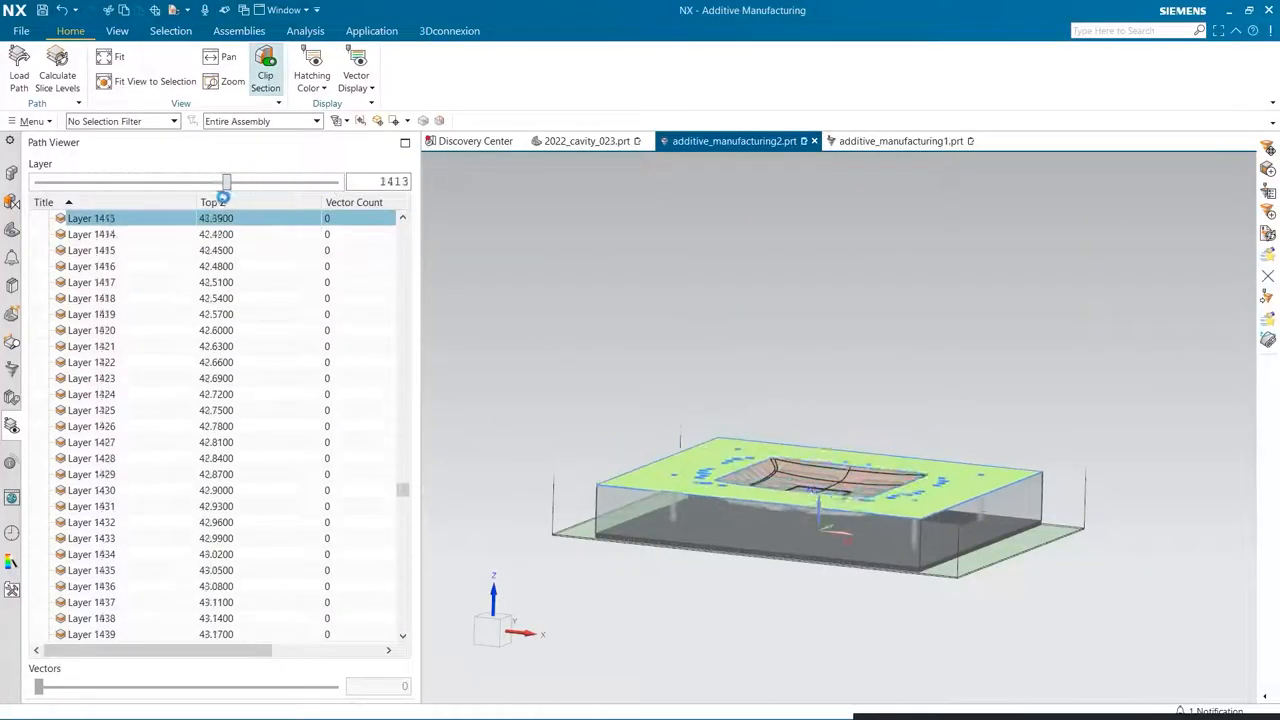